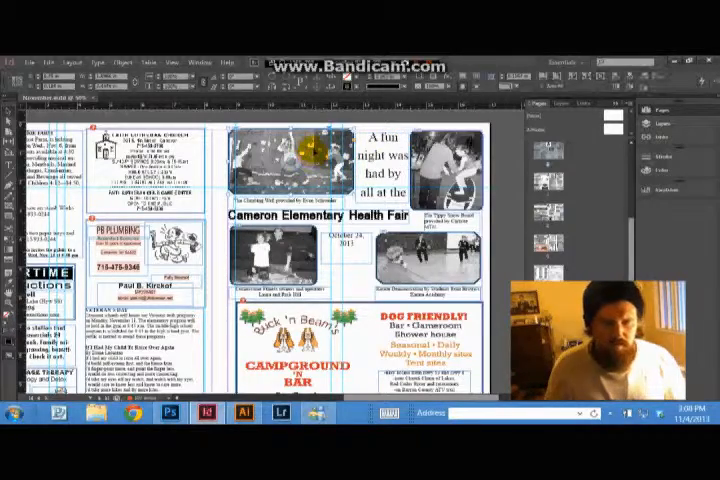
Start File > Place to browse for an image for the Health Fair page
click(20, 62)
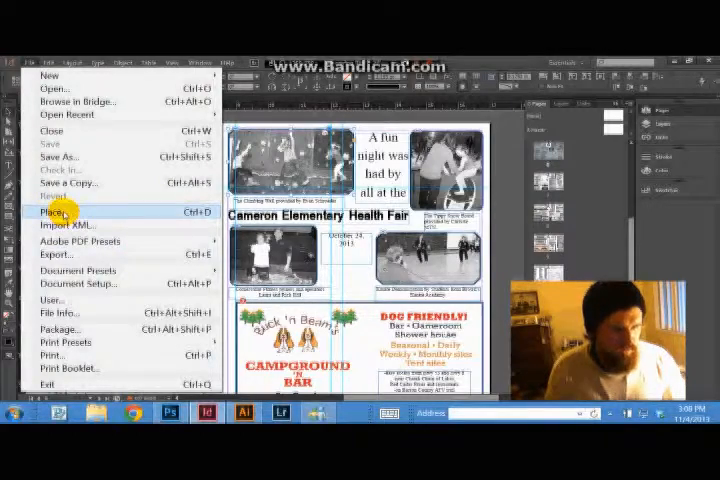
click(52, 212)
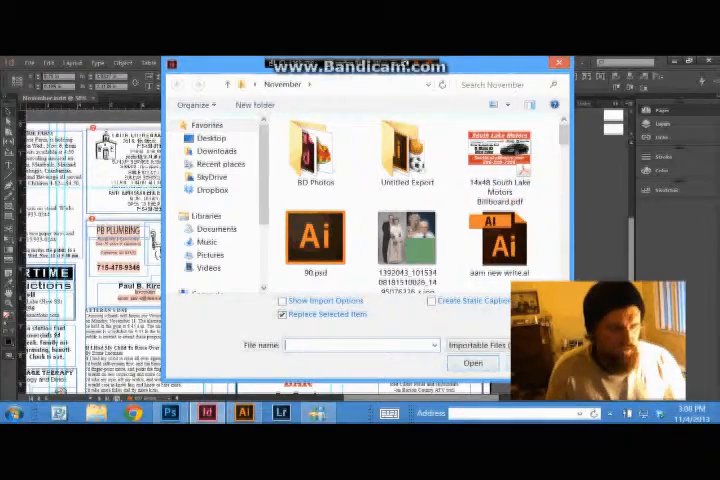
Cancel the Place dialog and return to the Health Fair page layout
click(472, 364)
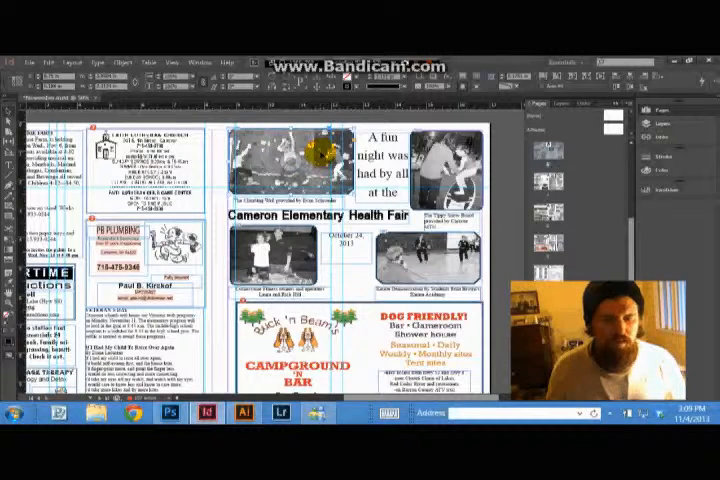
Send the climbing-wall event photo to Photoshop via Edit With
right_click(320, 150)
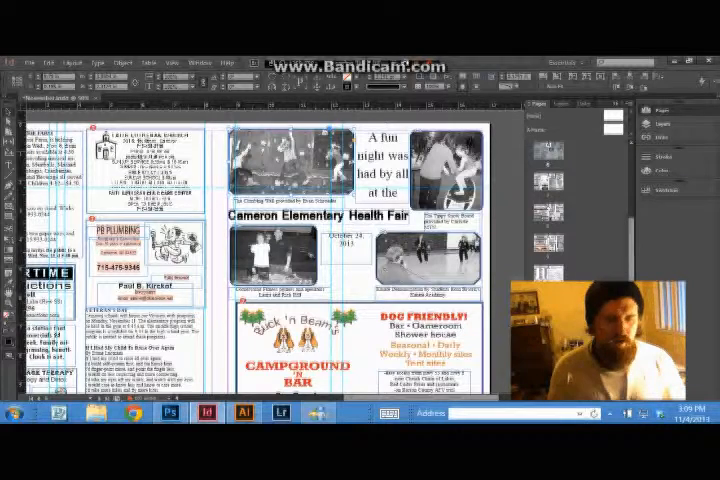
click(168, 412)
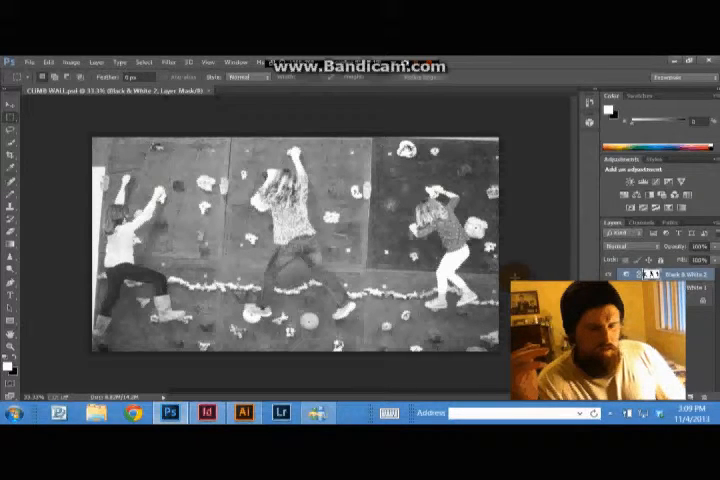
click(296, 210)
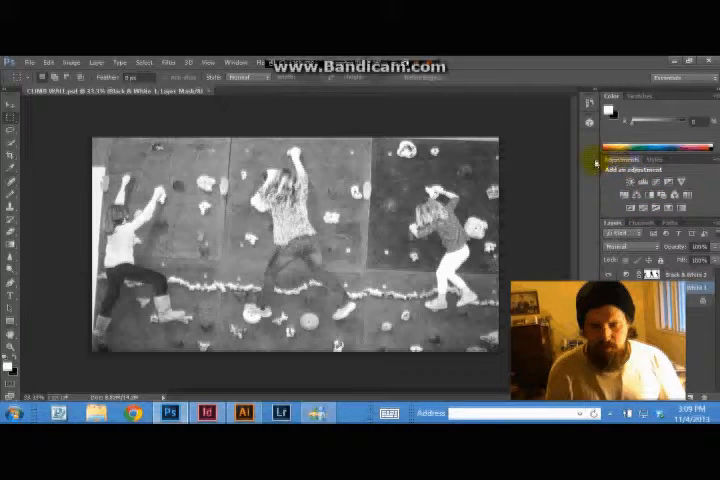
click(238, 60)
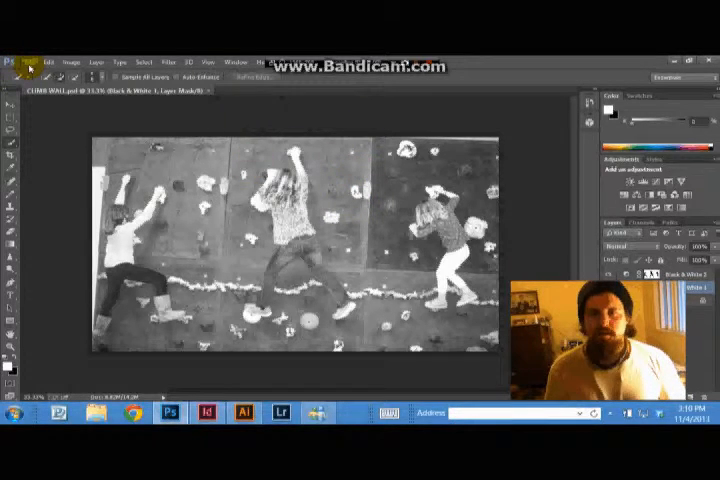
click(40, 48)
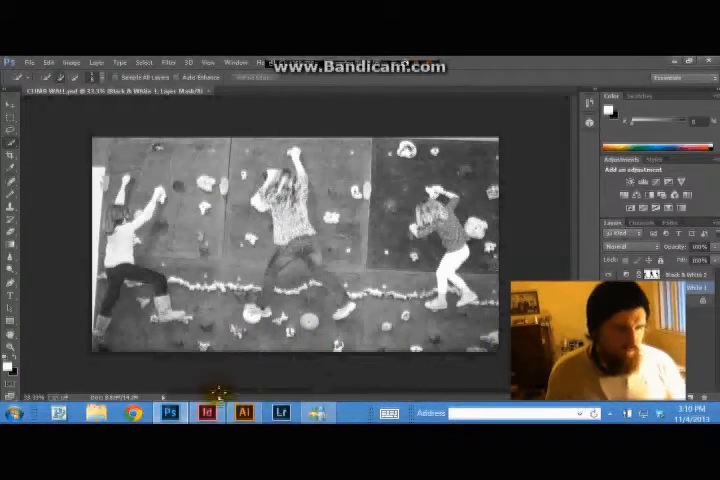
click(206, 412)
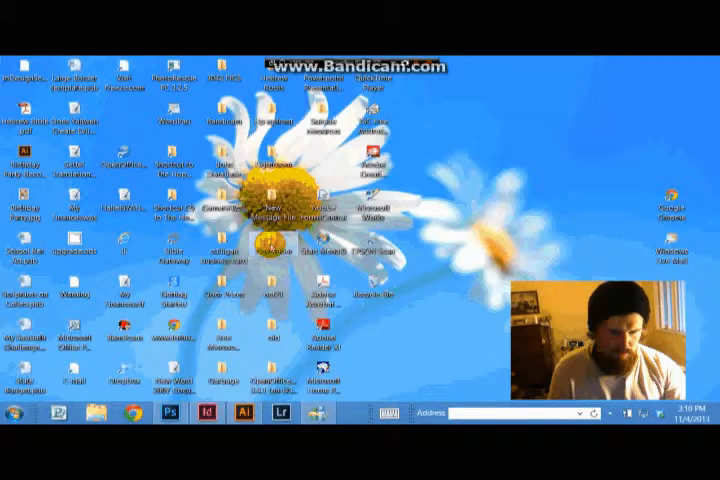
Launch InDesign from its desktop shortcut to reopen the newspaper layout
double_click(270, 244)
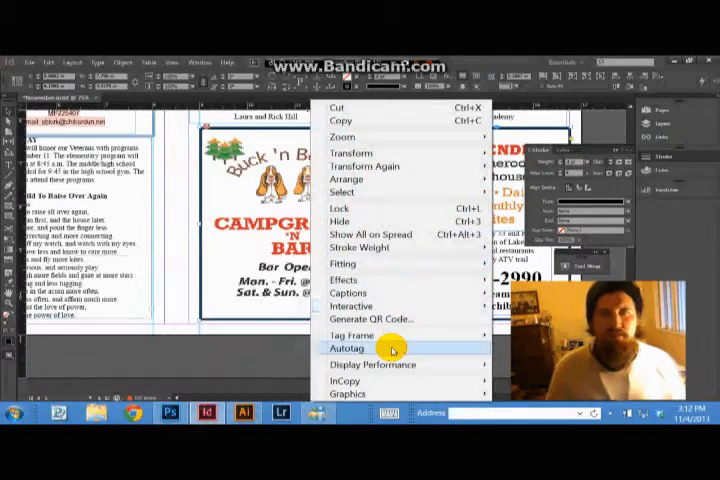
click(346, 348)
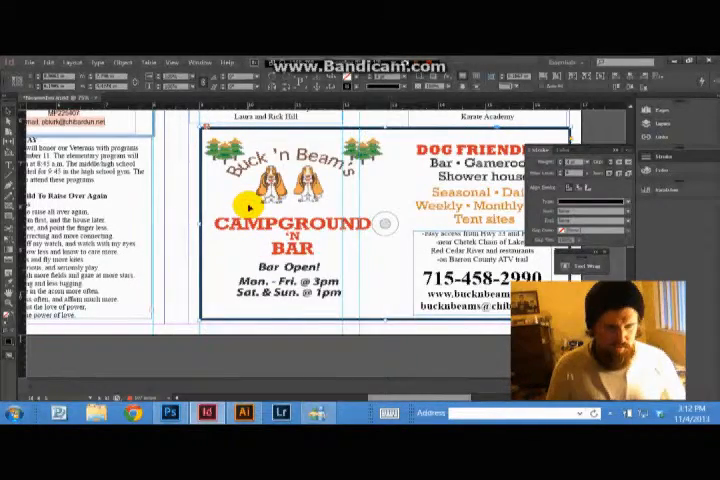
right_click(248, 204)
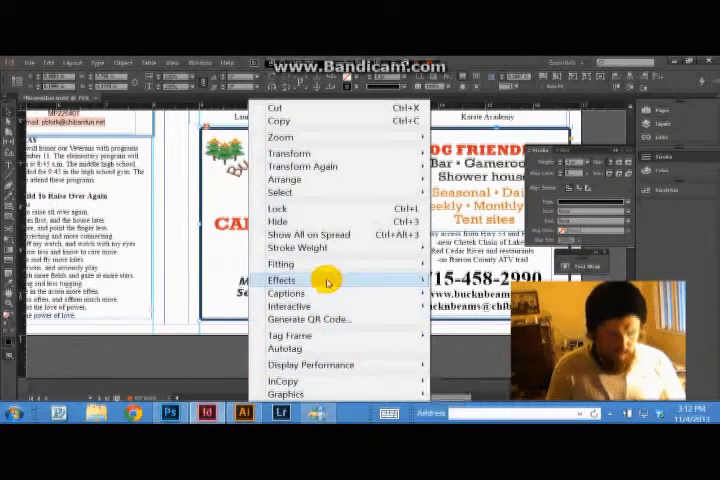
mouse_move(240, 204)
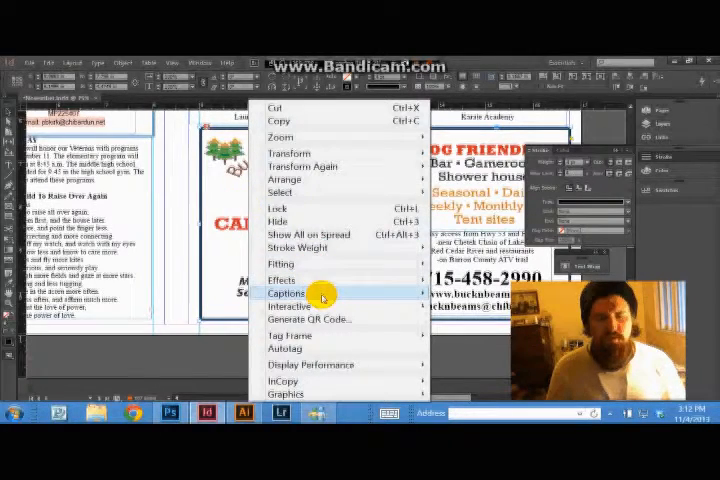
mouse_move(320, 292)
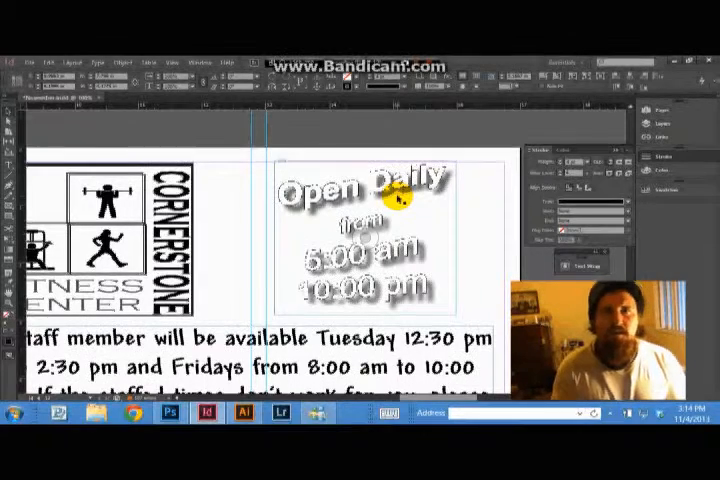
mouse_move(430, 244)
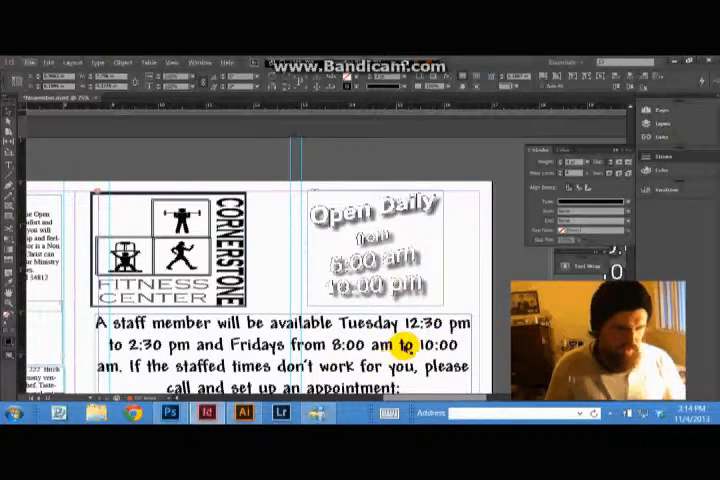
Scroll down from the Cornerstone Fitness Center ad to the page with the Tractor Central ad
scroll(down, 3)
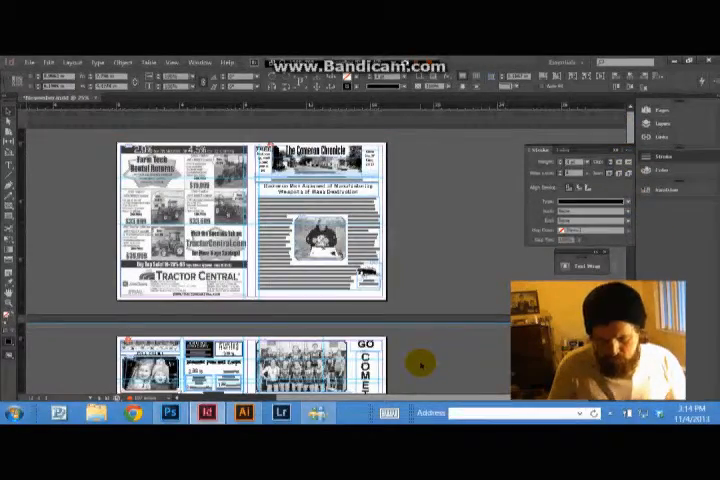
Scroll down the spreads overview to the page with the $50.00 coupon-style ad
scroll(down, 3)
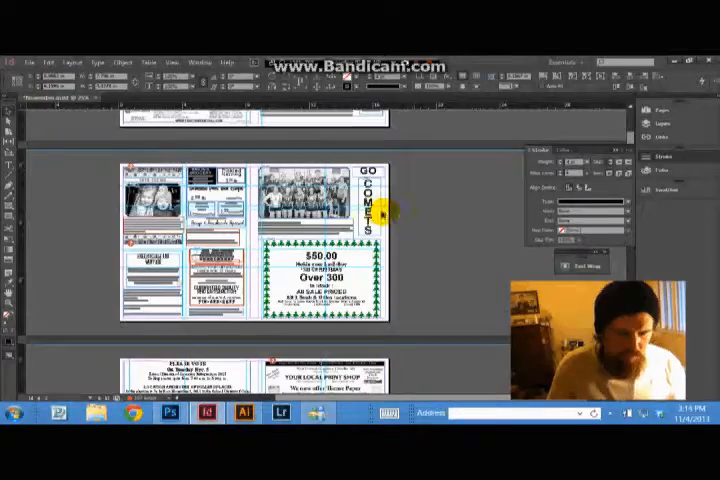